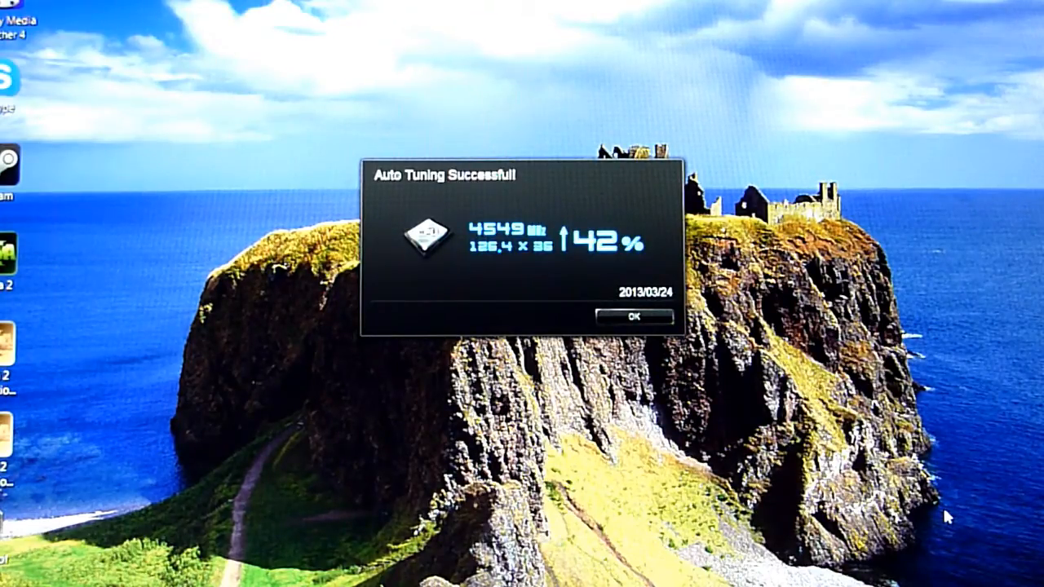
mouse_move(995, 465)
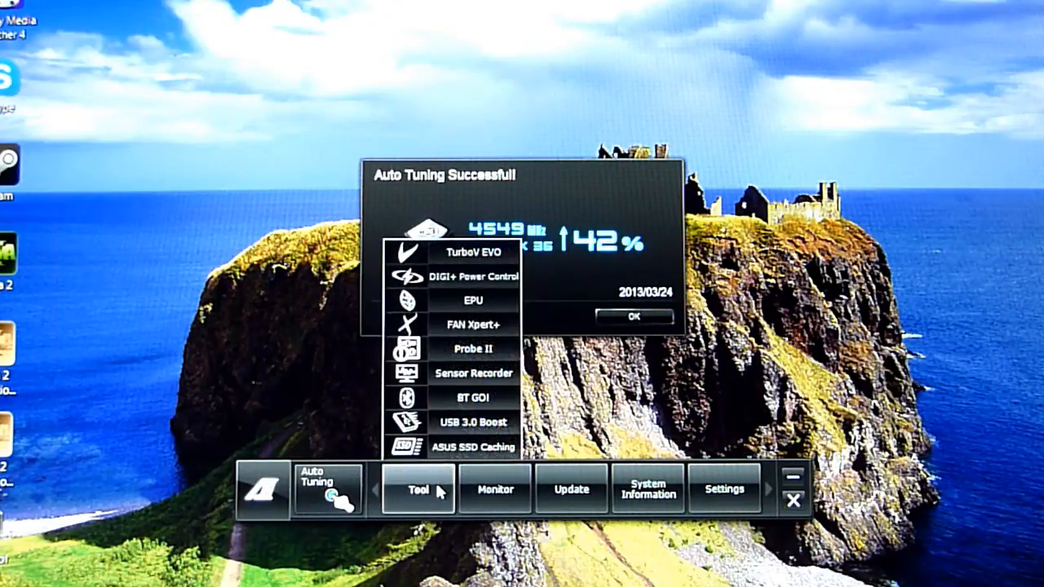
mouse_move(473, 251)
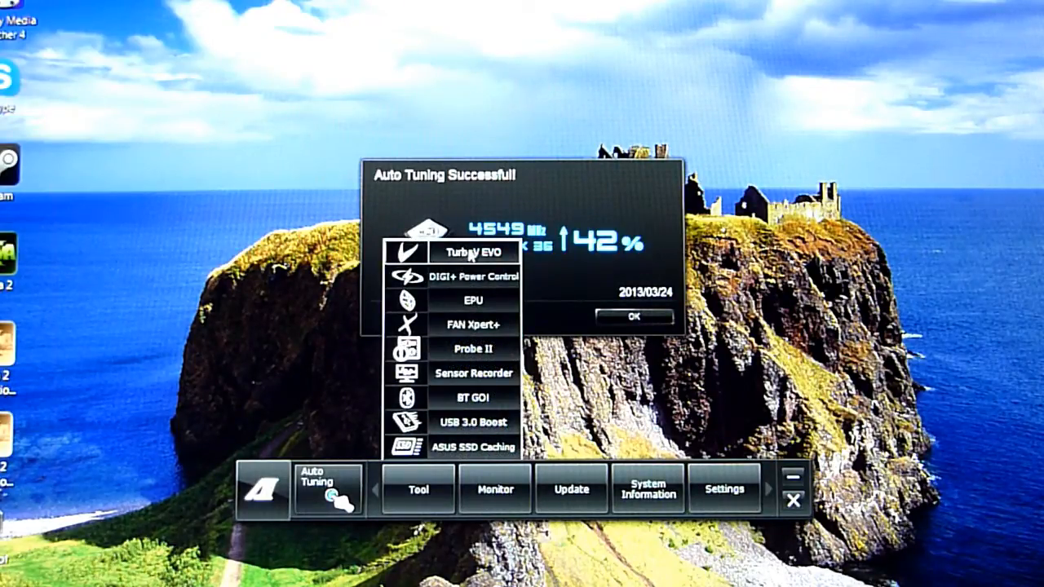
- Open TurboV EVO and switch it to the Auto Tuning page
click(472, 251)
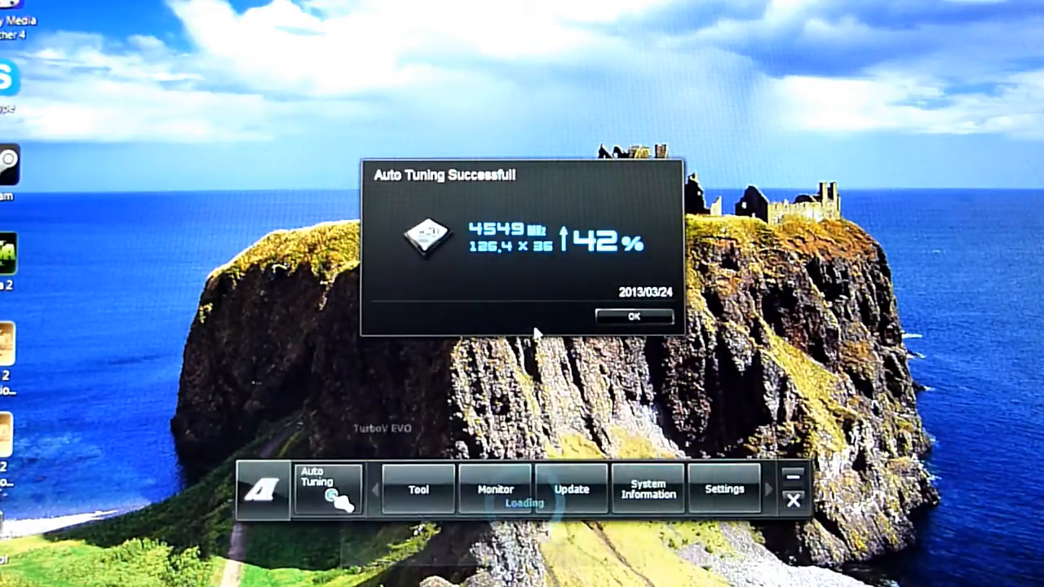
click(635, 316)
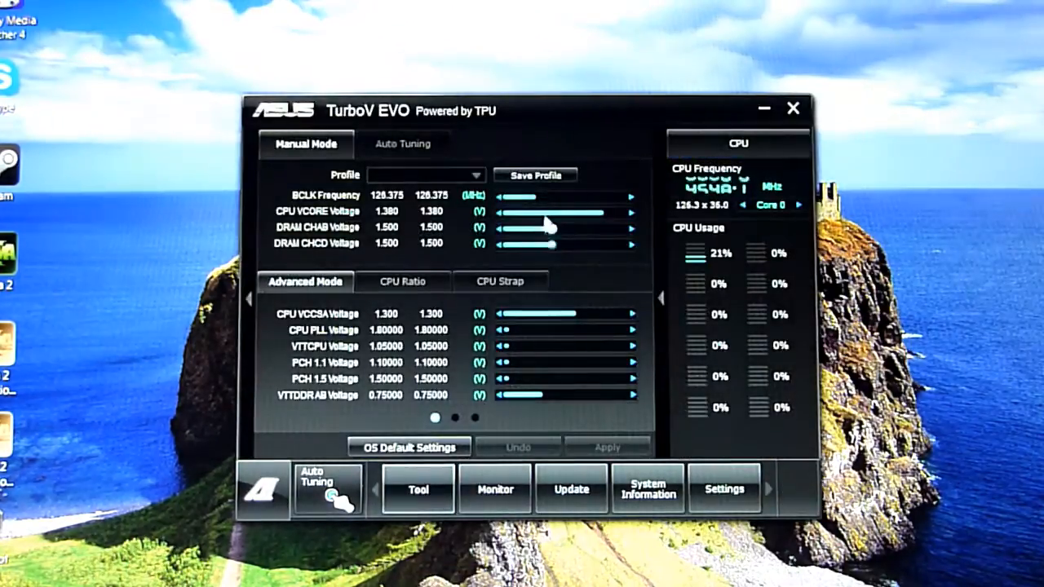
click(403, 144)
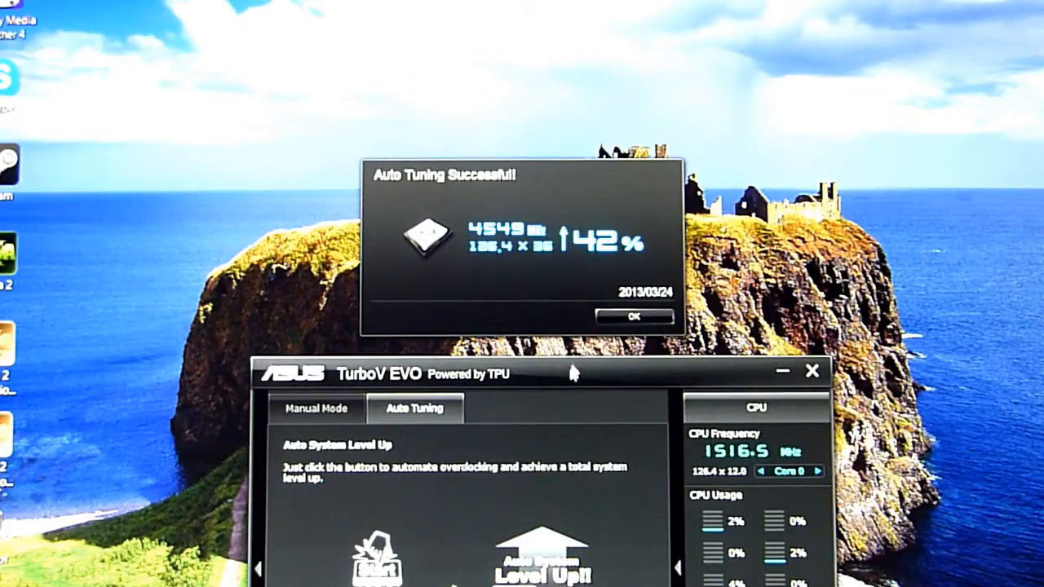
mouse_move(635, 316)
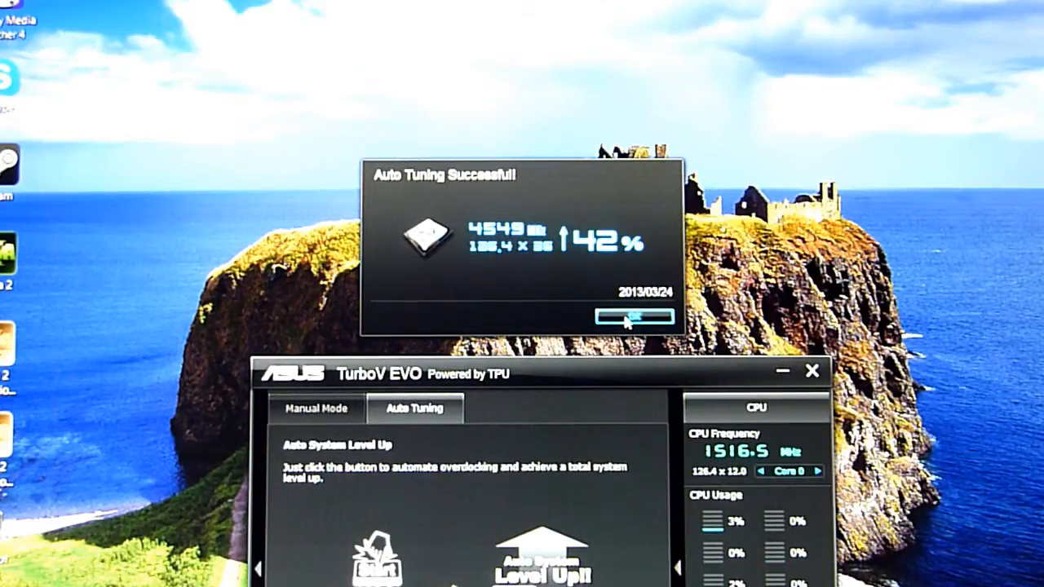
- Dismiss the Auto Tuning Successful dialog and open DIGI+ Power Control
click(623, 316)
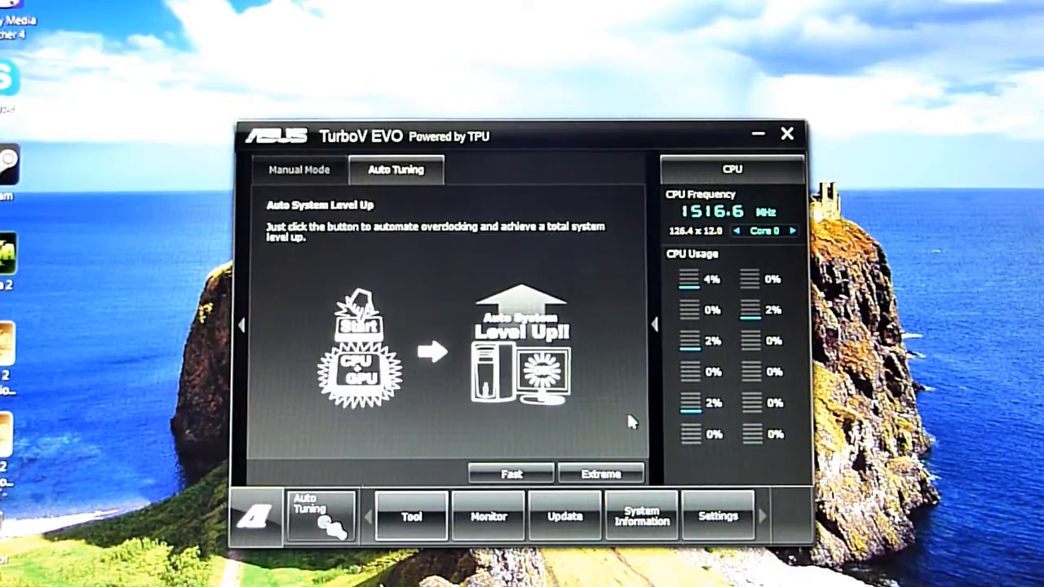
click(300, 169)
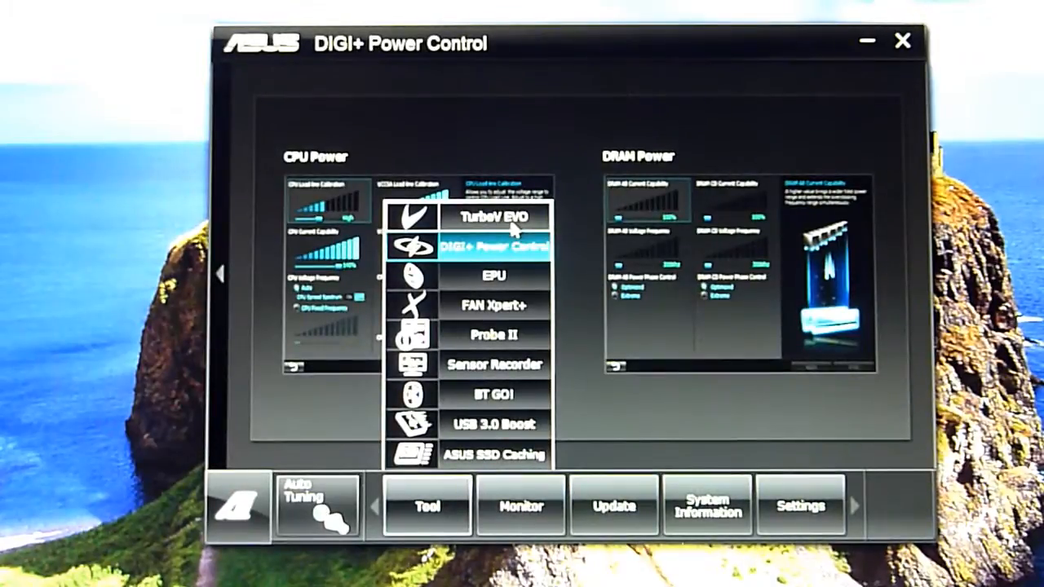
- Reopen TurboV EVO on its manual mode page to check the voltages
click(492, 217)
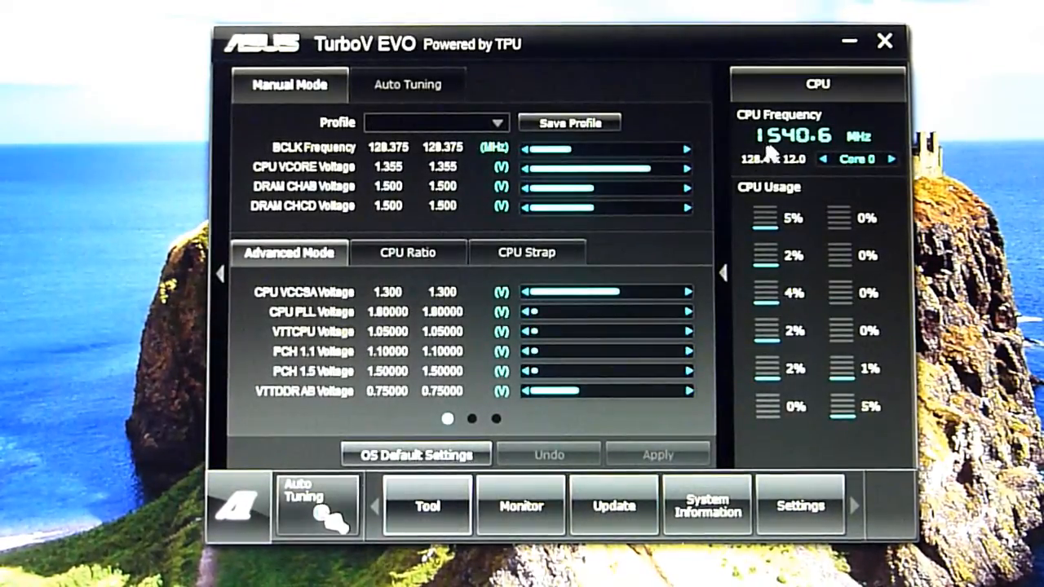
mouse_move(783, 146)
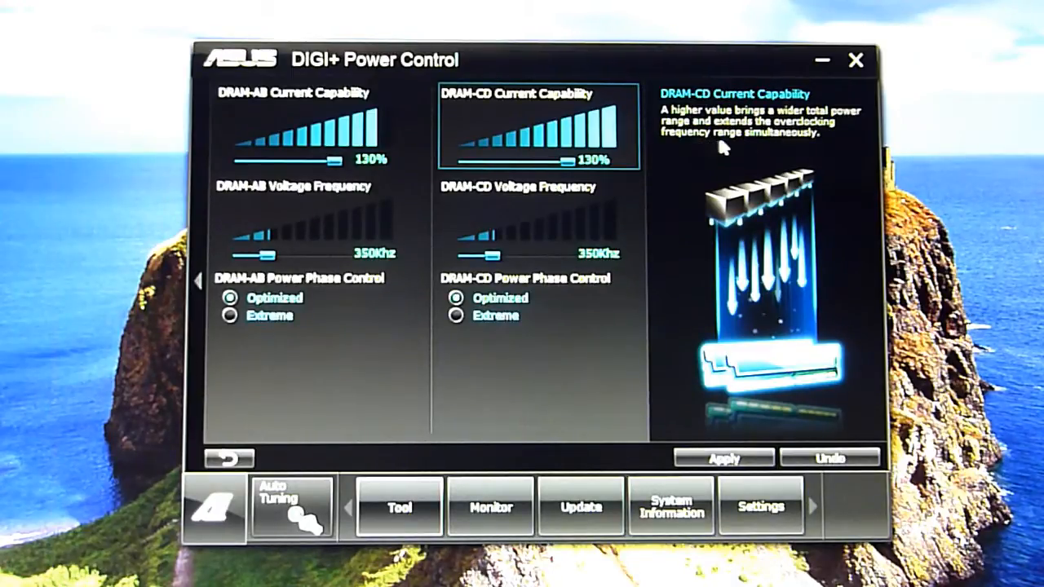
drag(567, 161, 526, 161)
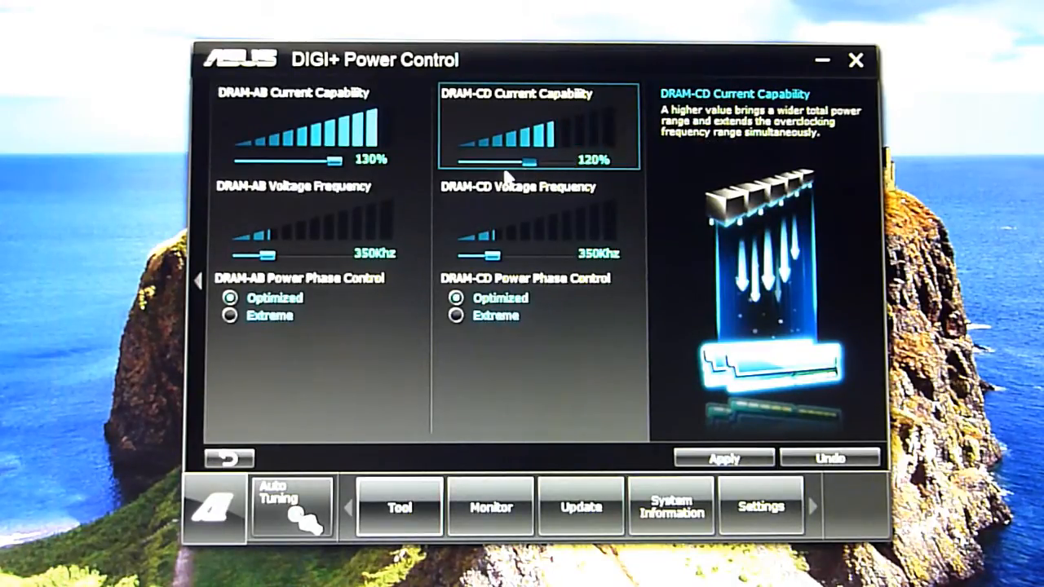
drag(526, 162, 502, 161)
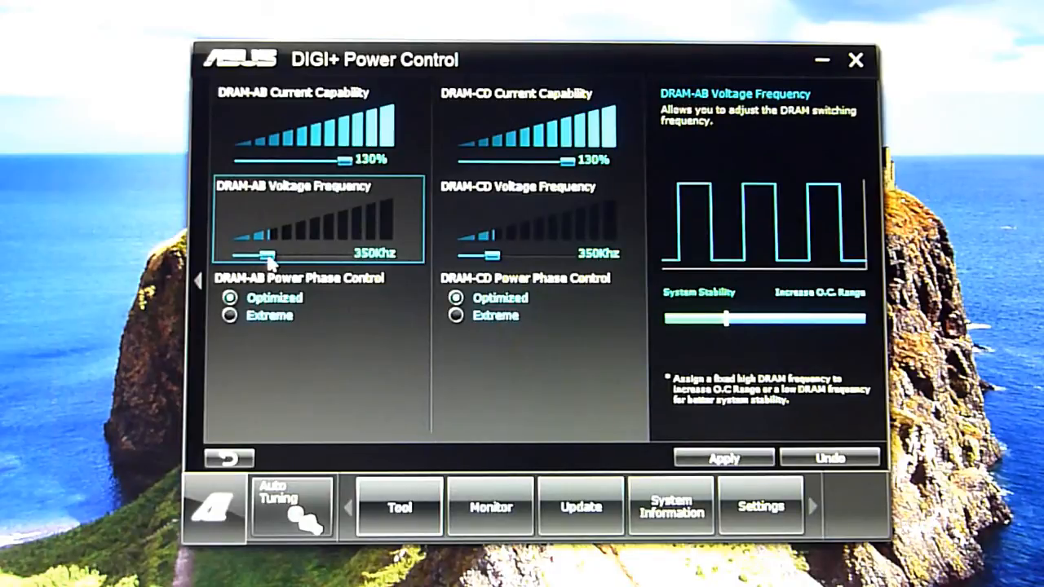
drag(267, 253, 330, 253)
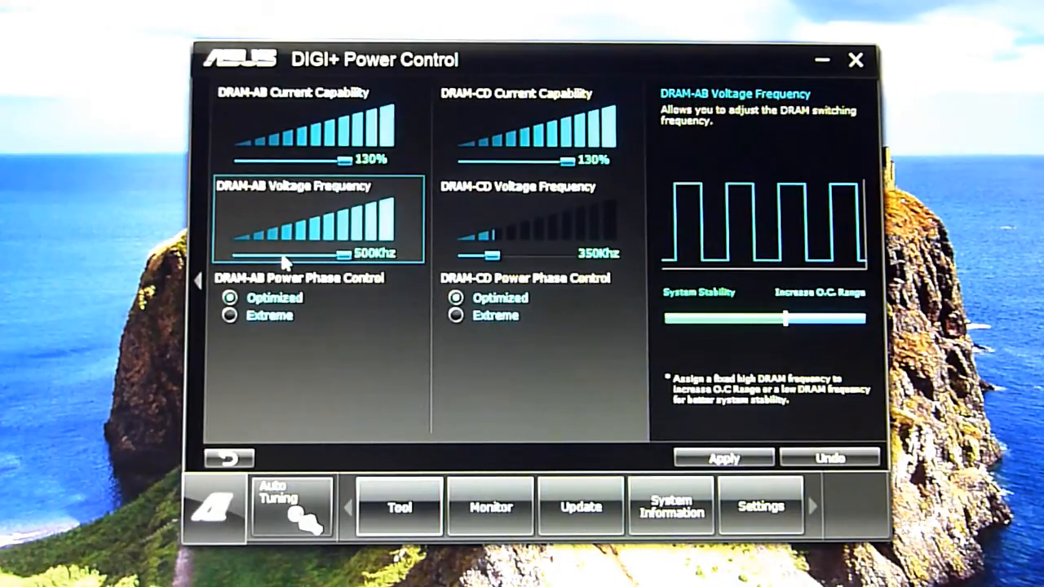
drag(355, 255, 270, 255)
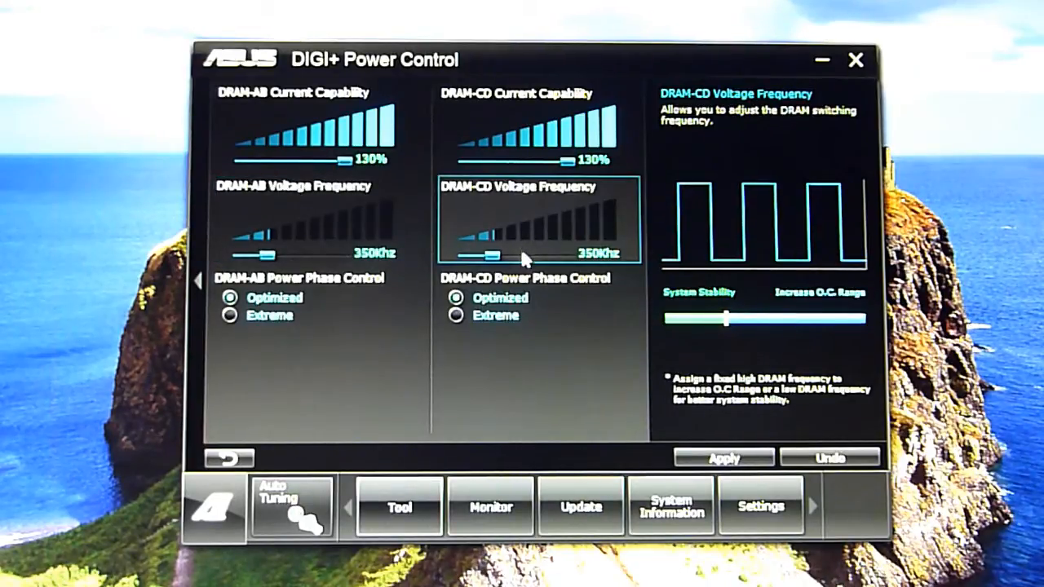
click(526, 306)
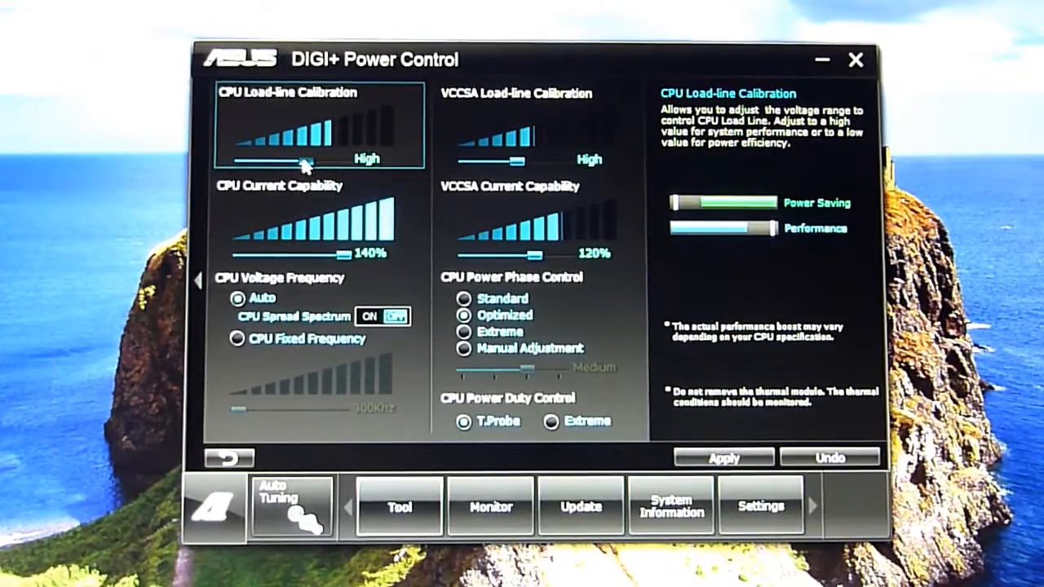
- Set CPU Load-line Calibration to Medium and adjust the VCCSA Load-line slider
drag(309, 159, 265, 159)
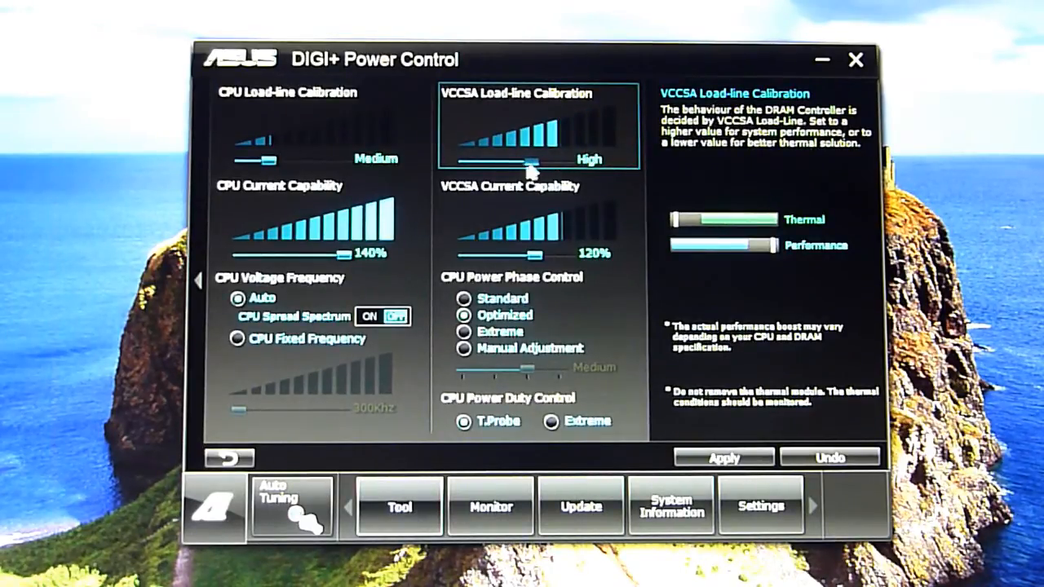
drag(530, 161, 497, 160)
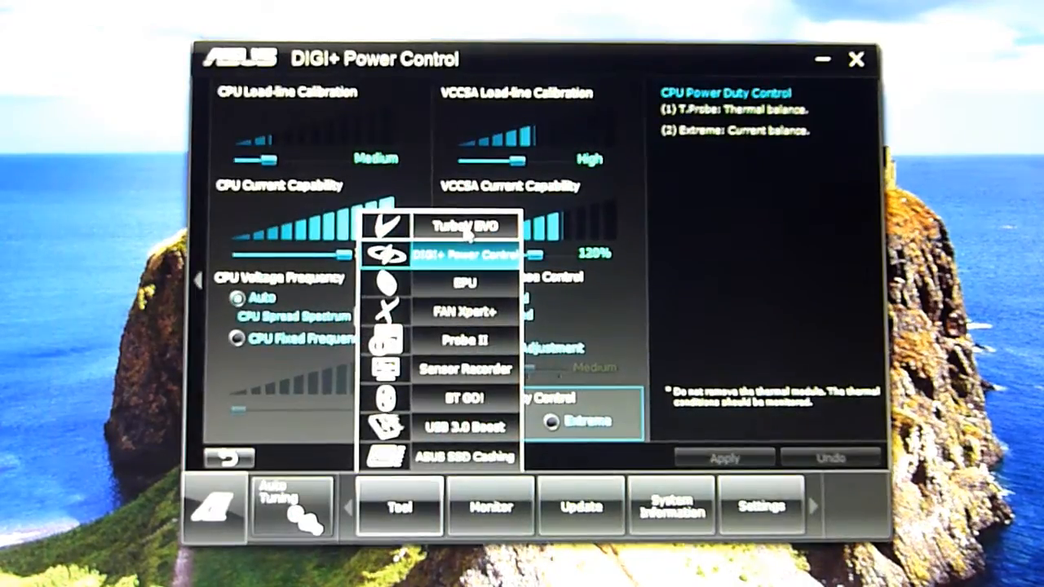
- Request Extreme auto tuning in TurboV EVO to bring up the reboot warning
click(463, 227)
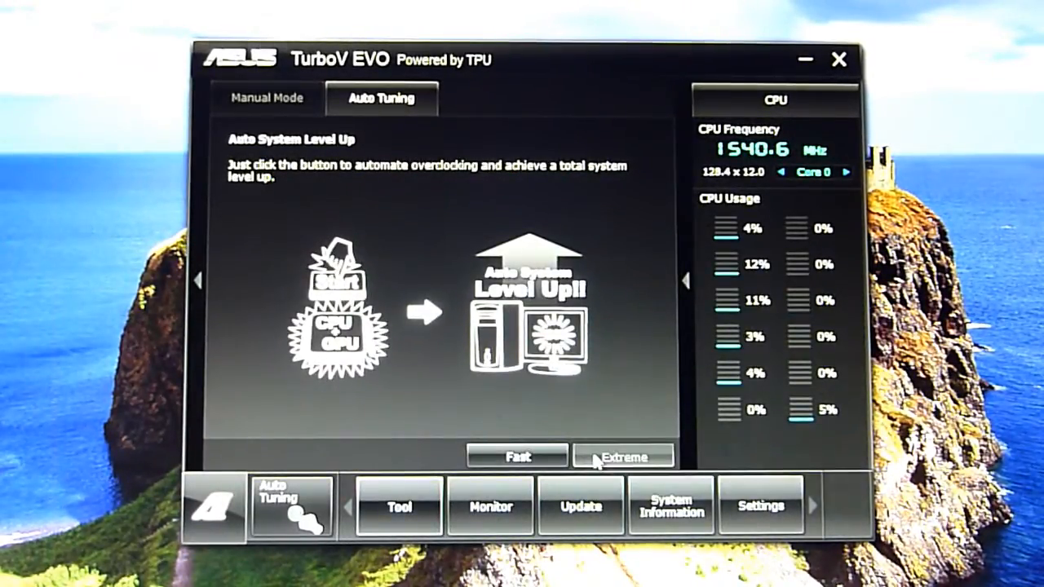
click(623, 456)
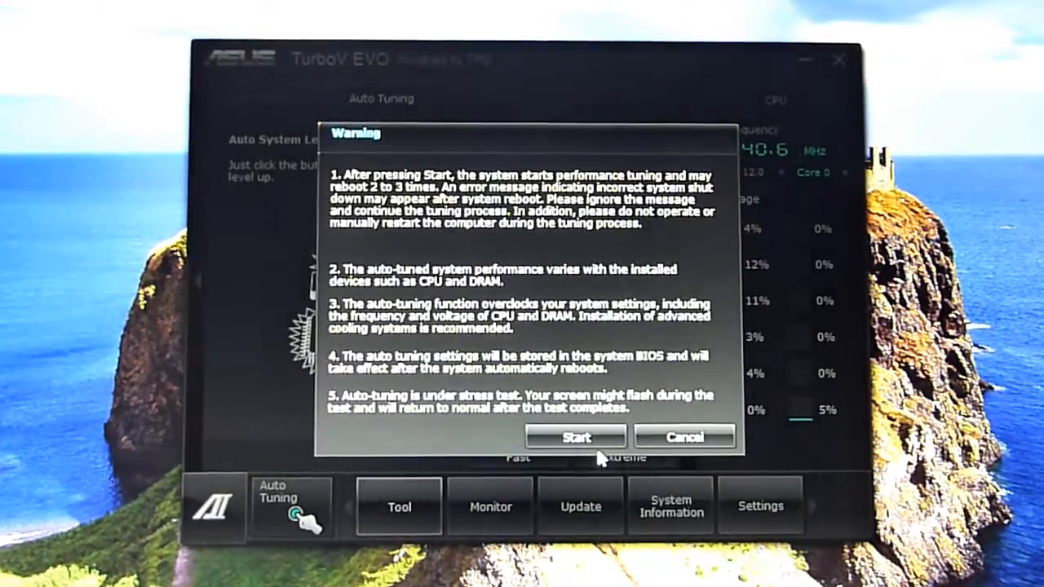